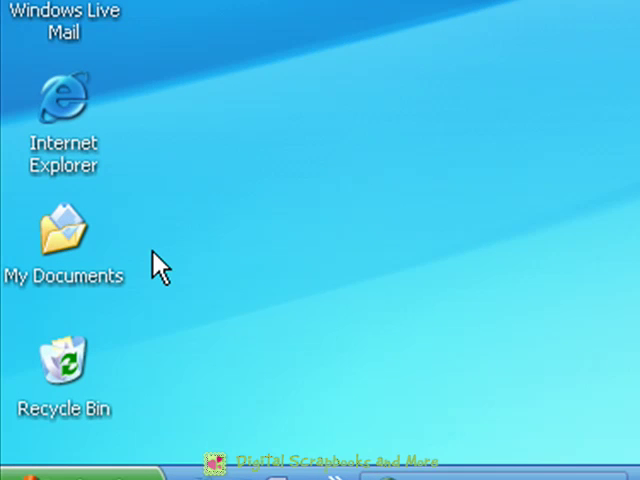
pyautogui.moveTo(122, 248)
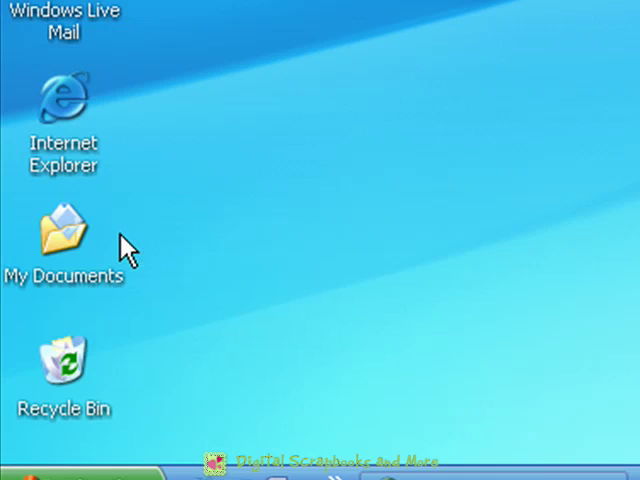
pyautogui.moveTo(190, 252)
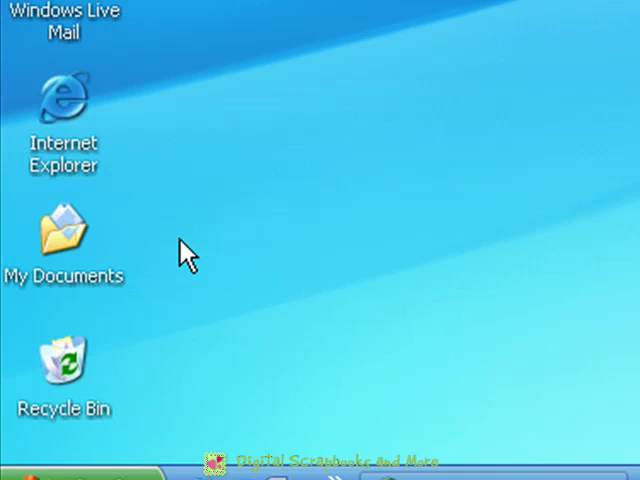
pyautogui.moveTo(237, 183)
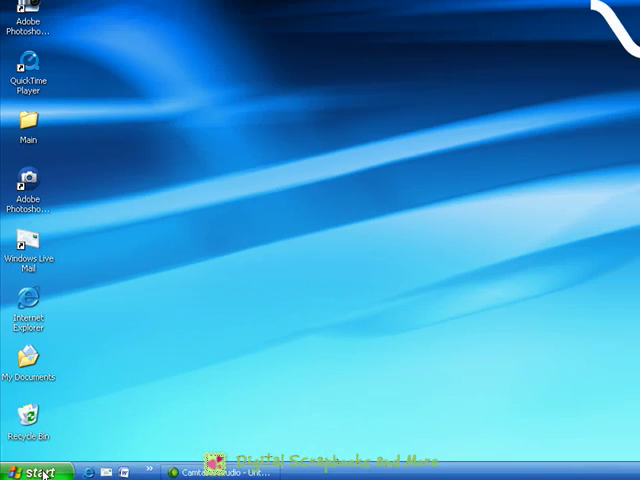
# - Open My Documents from the Start menu and enter its A Scrapbook File folder
pyautogui.click(30, 471)
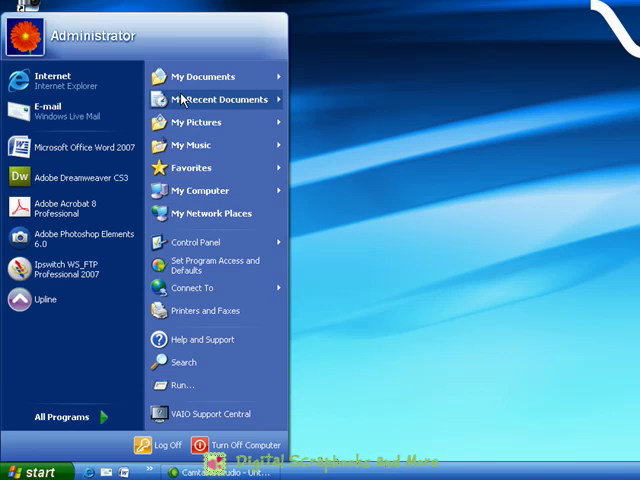
pyautogui.rightClick(202, 76)
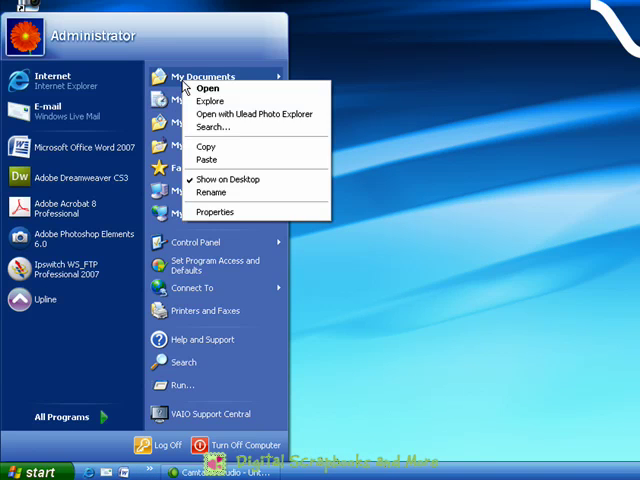
pyautogui.click(208, 88)
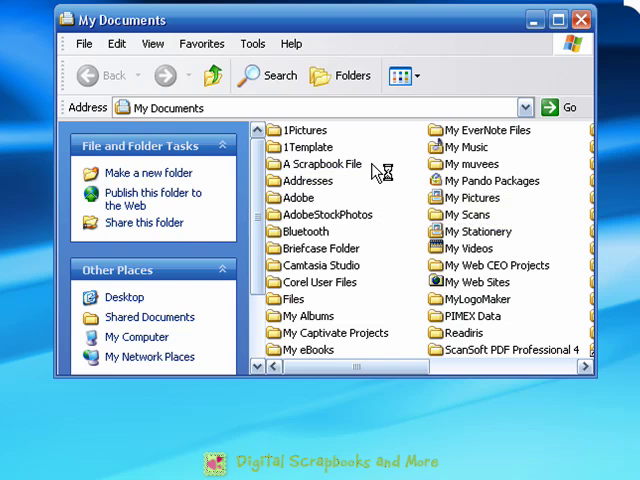
pyautogui.click(320, 163)
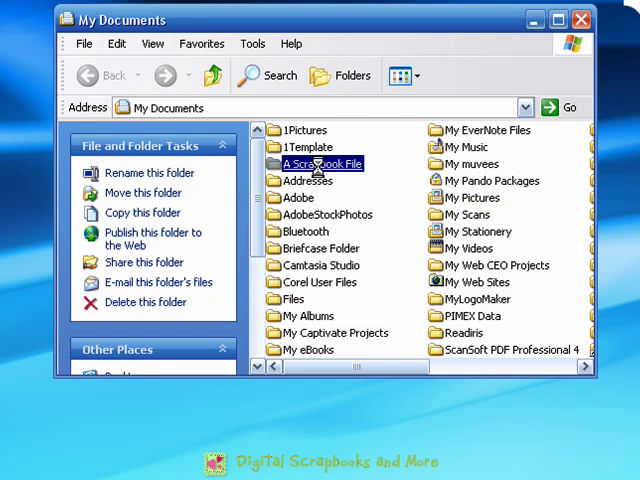
pyautogui.doubleClick(320, 163)
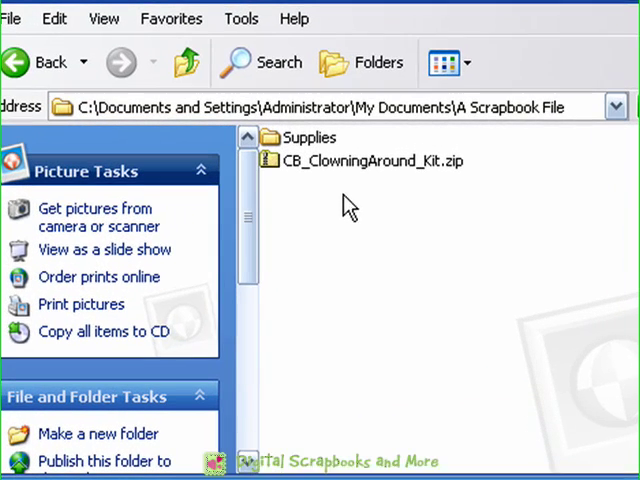
pyautogui.moveTo(447, 213)
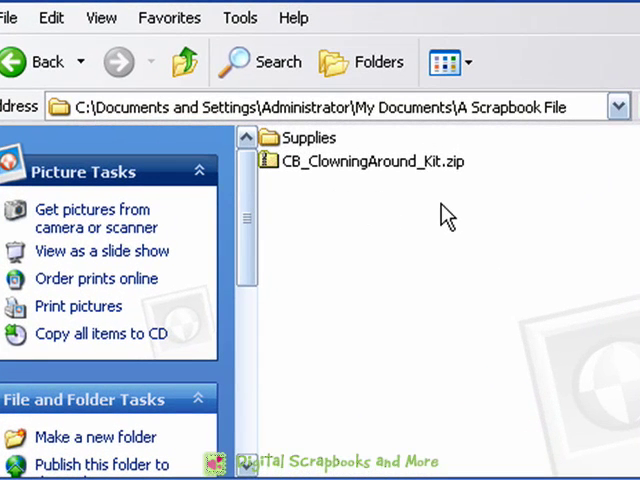
pyautogui.moveTo(428, 224)
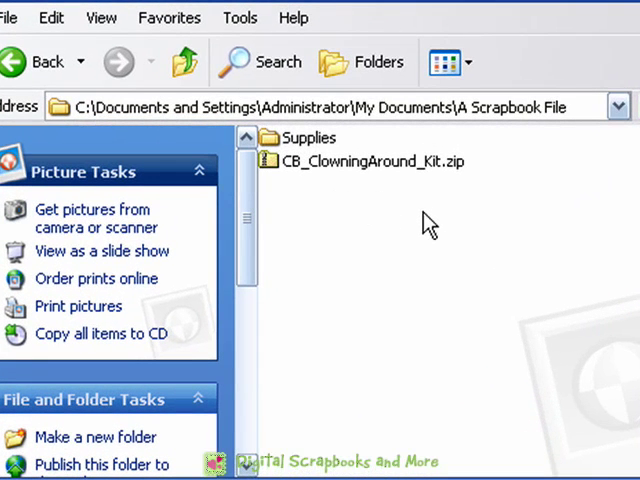
pyautogui.moveTo(277, 195)
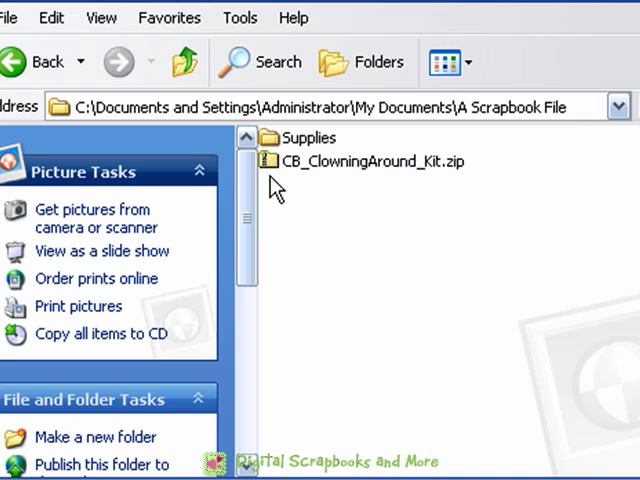
pyautogui.moveTo(412, 205)
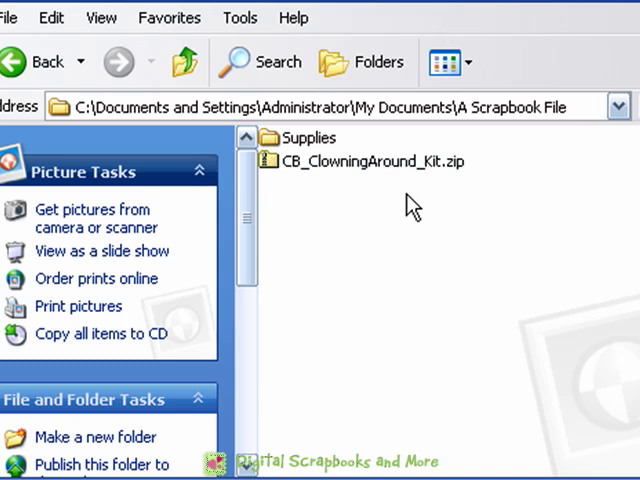
pyautogui.moveTo(452, 196)
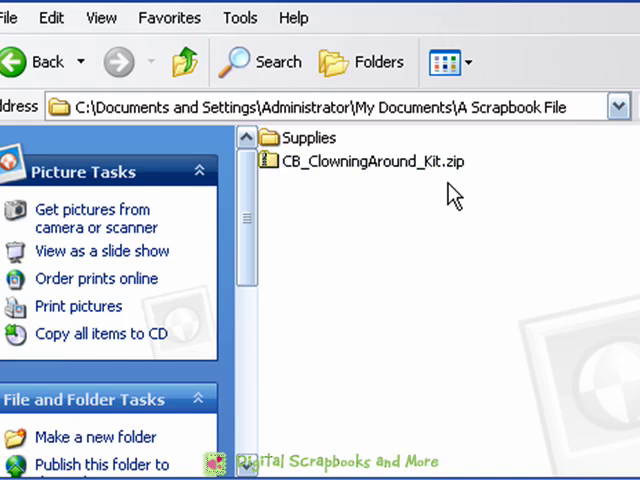
pyautogui.moveTo(432, 210)
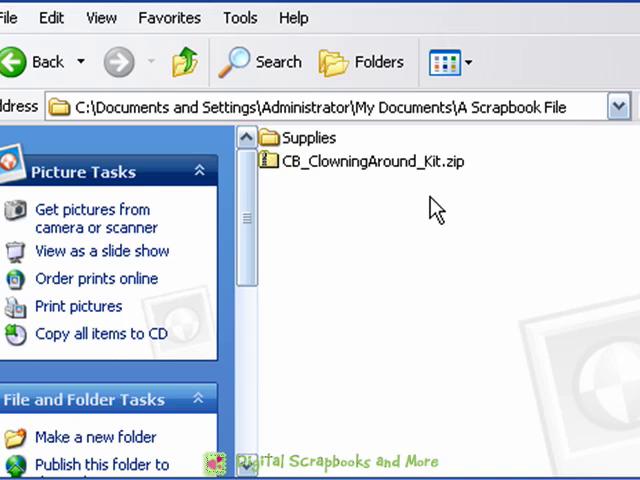
pyautogui.moveTo(415, 228)
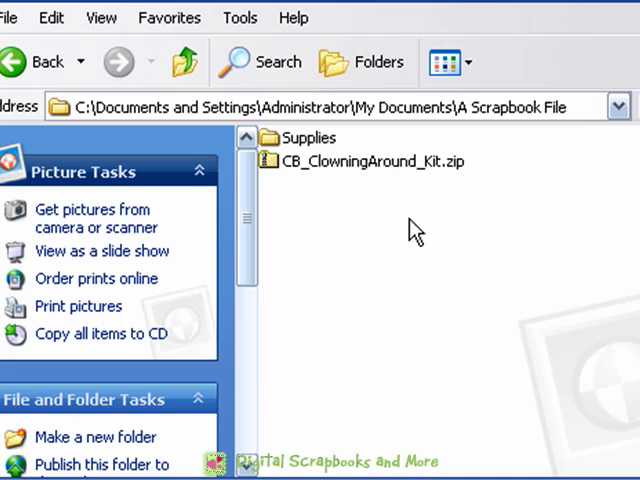
pyautogui.moveTo(478, 207)
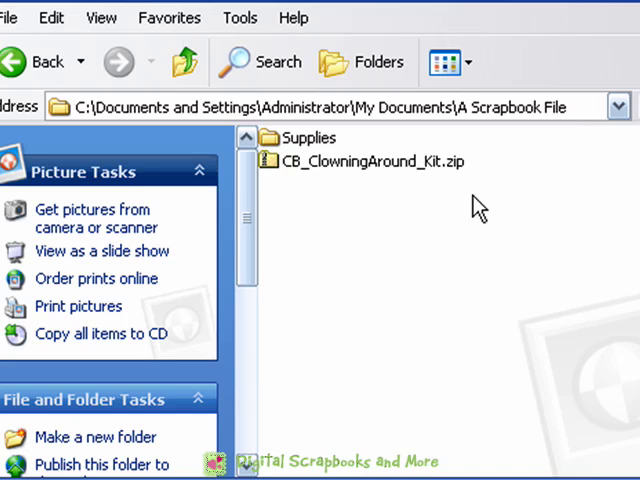
pyautogui.moveTo(444, 202)
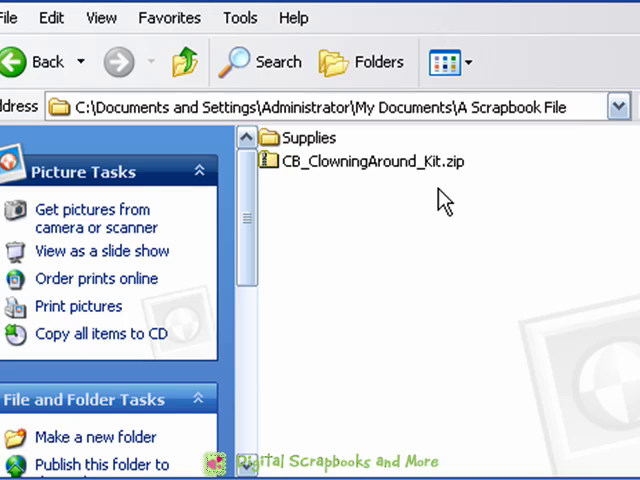
pyautogui.moveTo(285, 198)
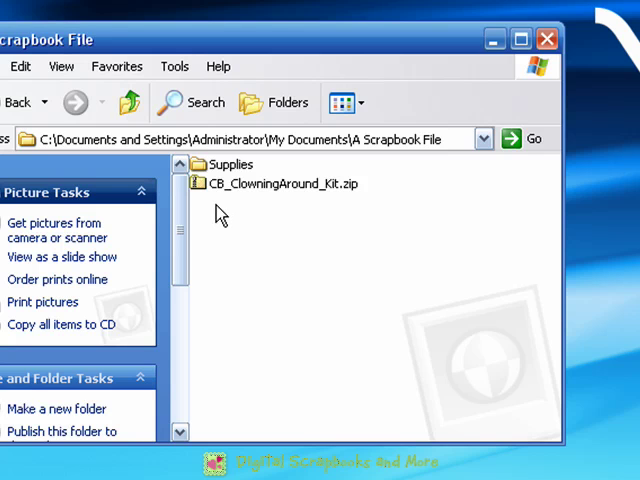
pyautogui.moveTo(245, 213)
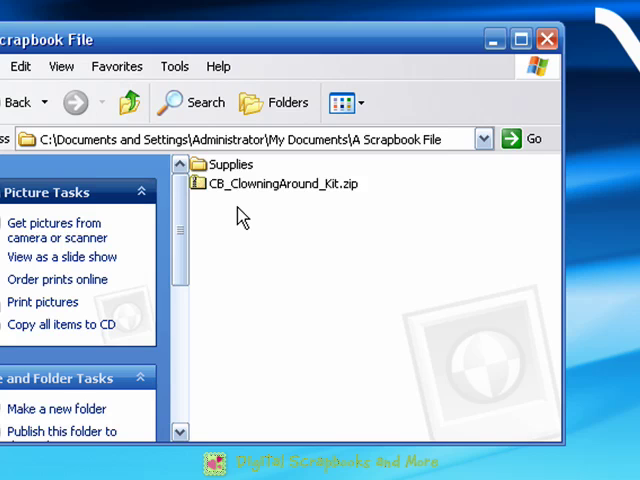
pyautogui.moveTo(238, 222)
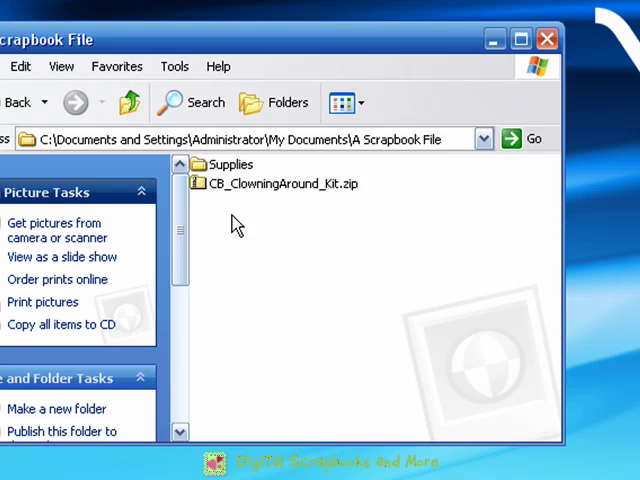
pyautogui.moveTo(240, 213)
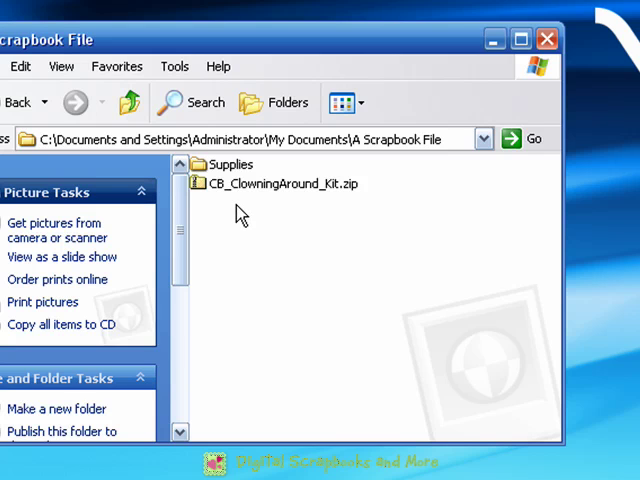
# - Choose Extract All on CB_ClowningAround_Kit.zip from its right-click menu
pyautogui.click(280, 183)
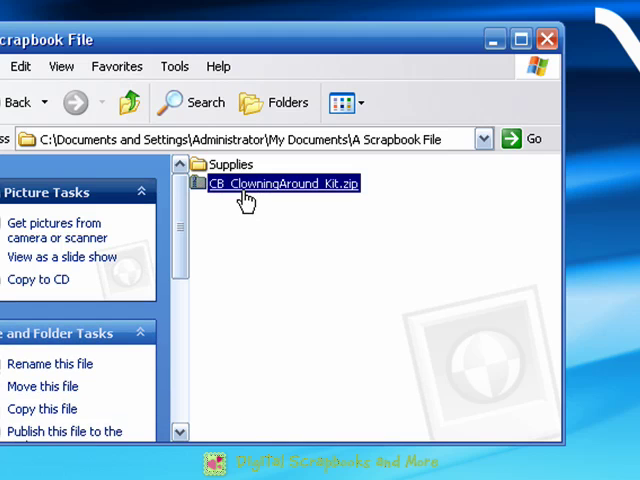
pyautogui.moveTo(245, 183)
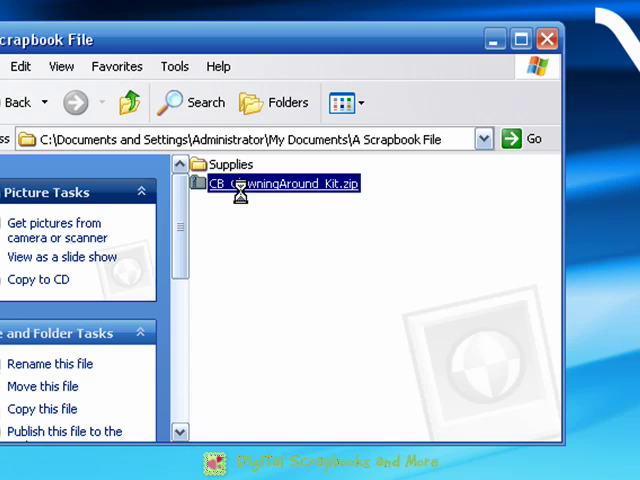
pyautogui.rightClick(283, 183)
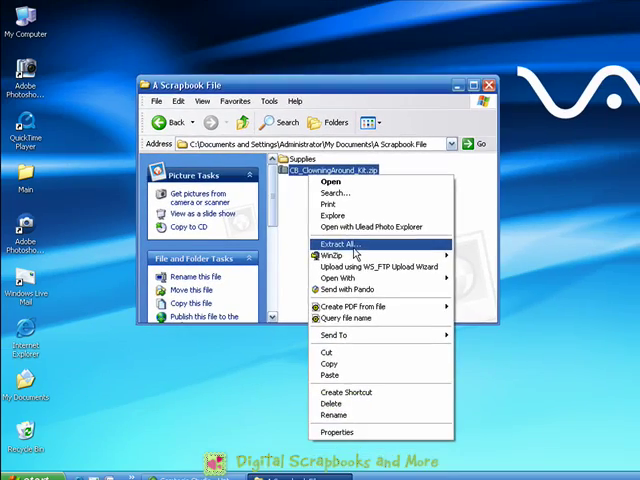
pyautogui.click(339, 243)
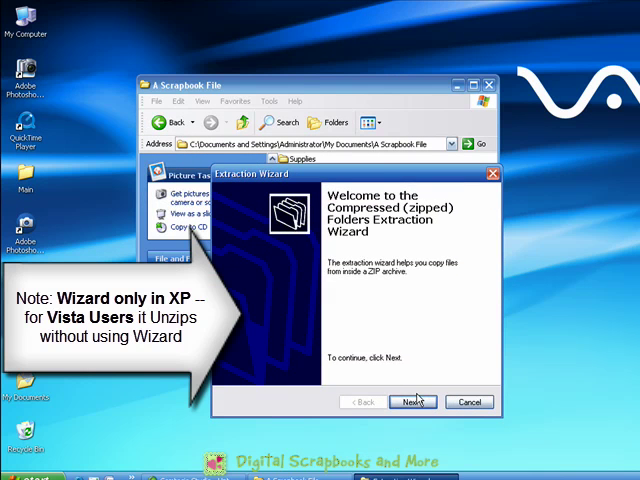
# - Complete the Extraction Wizard with the default destination and Show extracted files checked
pyautogui.click(412, 401)
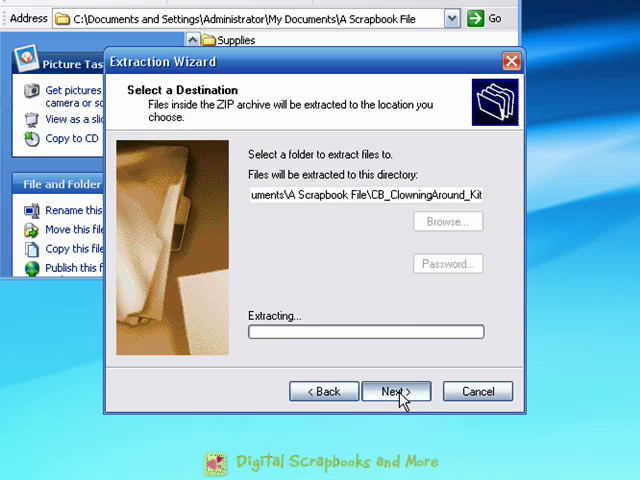
pyautogui.click(395, 391)
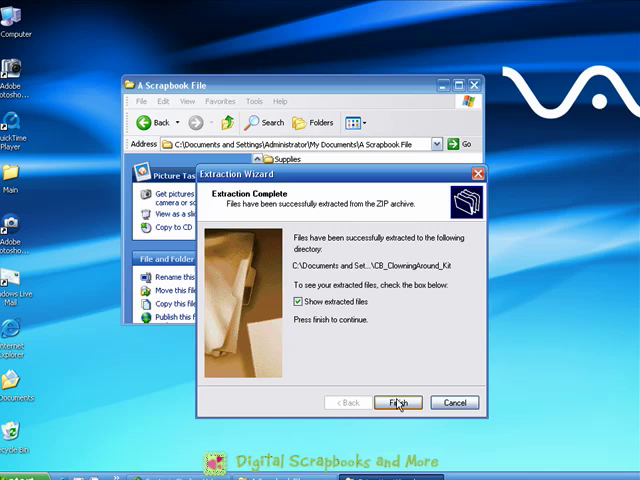
pyautogui.click(397, 402)
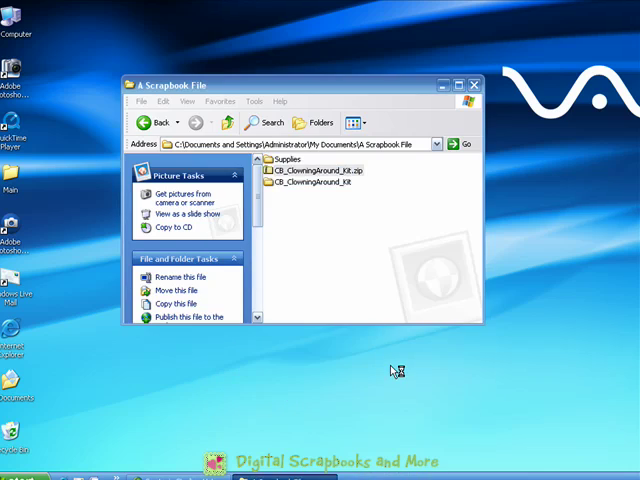
# - Open the nested CB_ClowningAround_Kit folder, view the 8.5x11 Papers images, then go Up
pyautogui.doubleClick(308, 180)
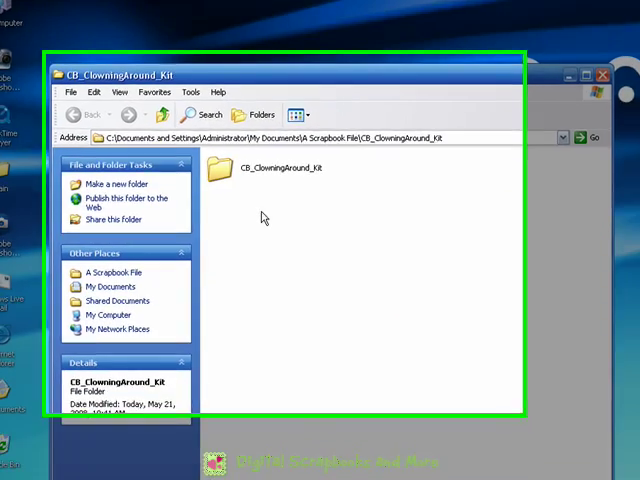
pyautogui.click(231, 164)
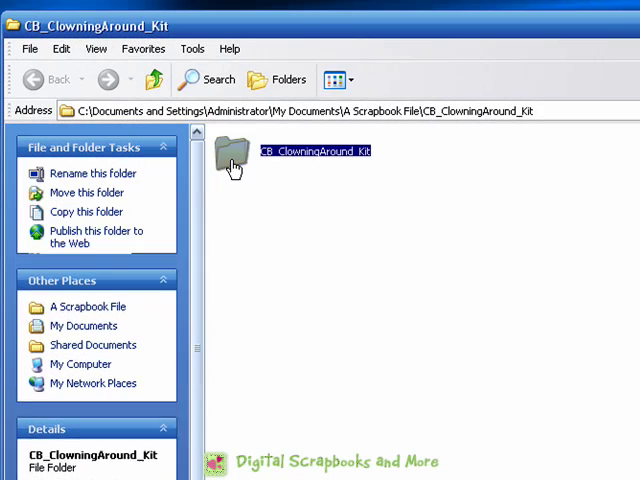
pyautogui.doubleClick(232, 155)
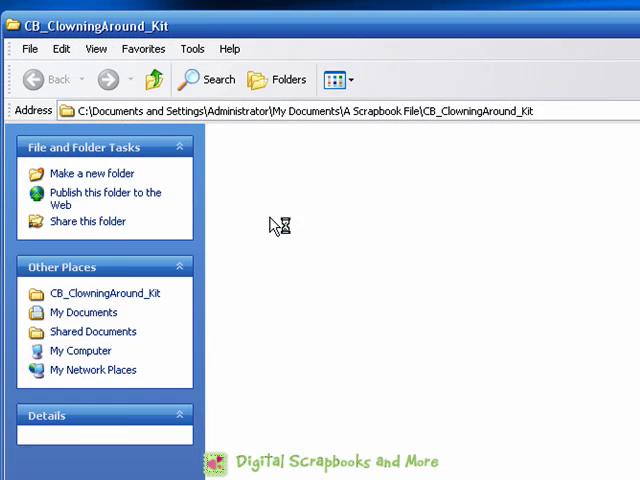
pyautogui.doubleClick(104, 293)
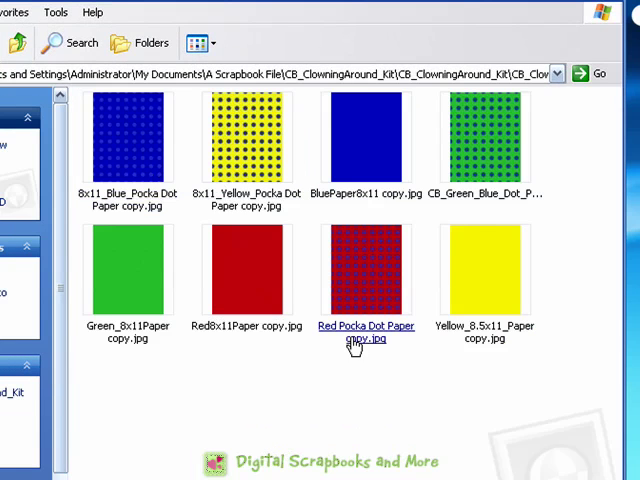
pyautogui.click(17, 43)
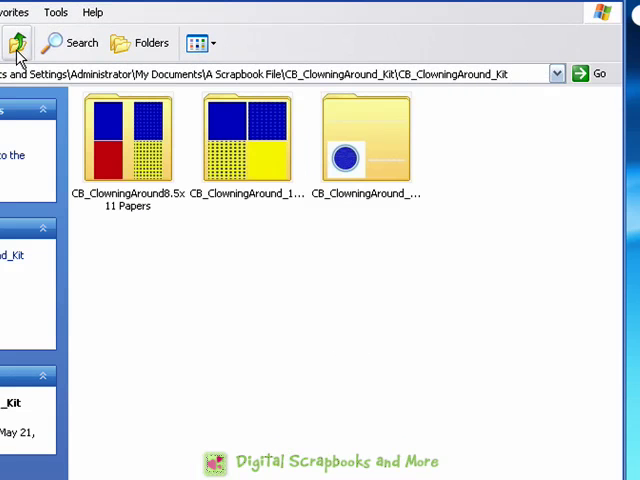
pyautogui.moveTo(273, 258)
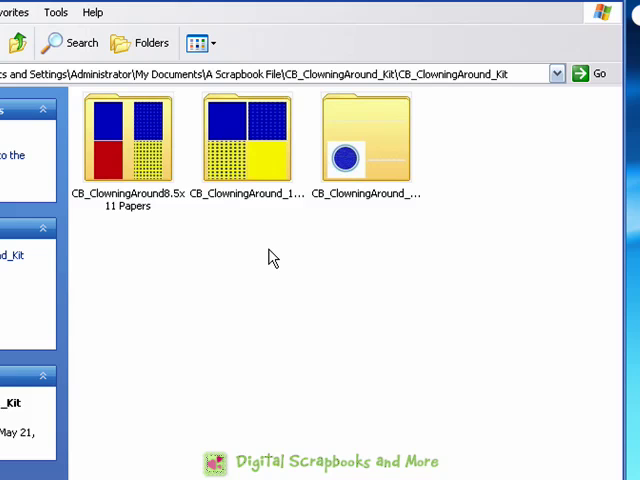